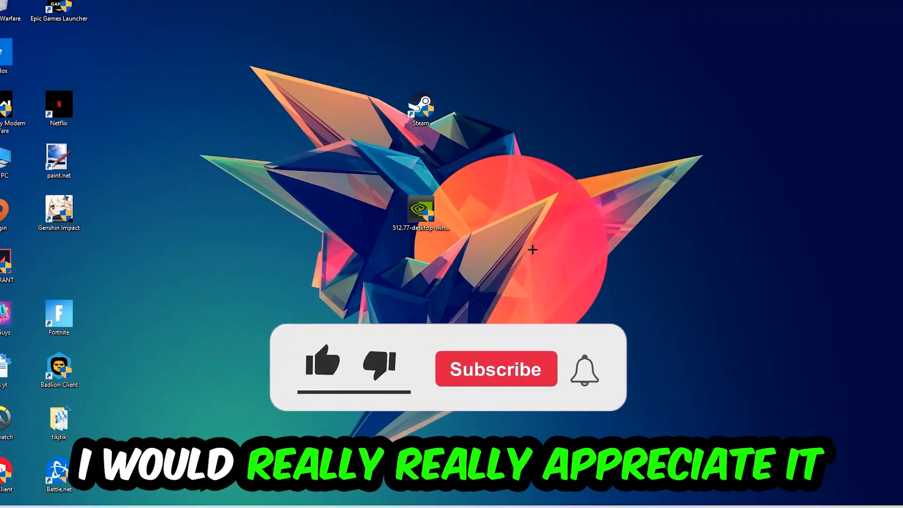
Step: Bring up the taskbar context menu that lists Task Manager
{"action": "left_click", "coordinate": [321, 366]}
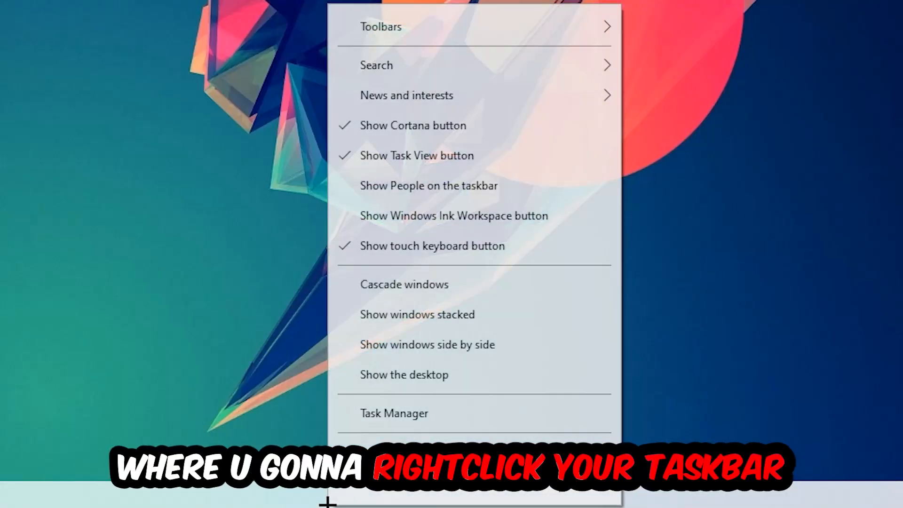
Step: End the stray Google Chrome process in Task Manager and close it back to the desktop
{"action": "left_click", "coordinate": [394, 413]}
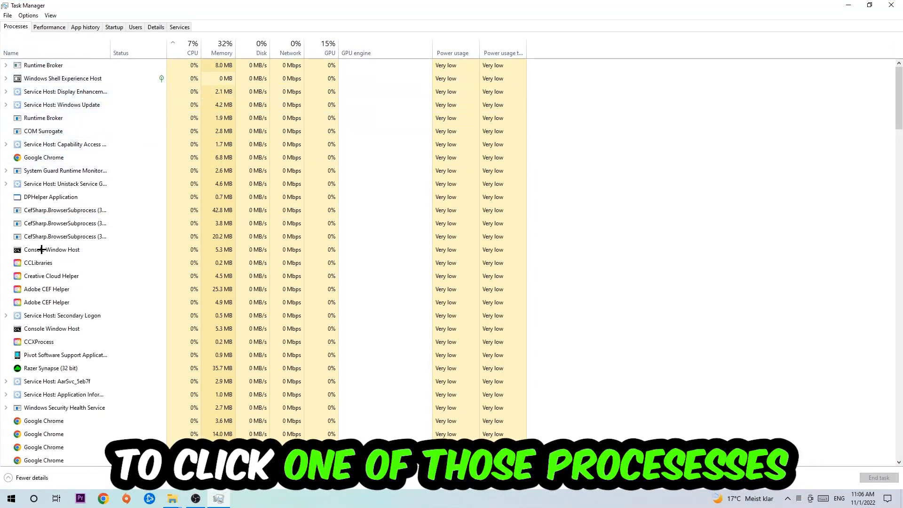
{"action": "left_click", "coordinate": [44, 157]}
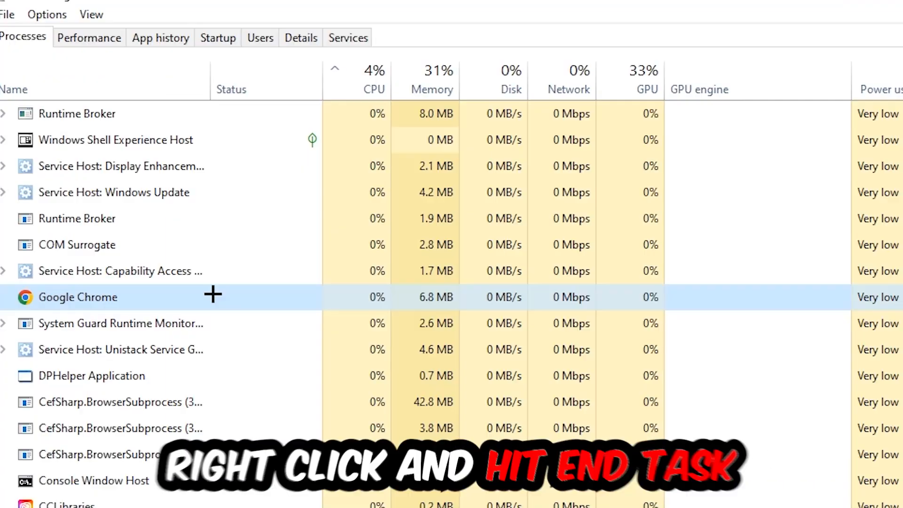
{"action": "right_click", "coordinate": [78, 297]}
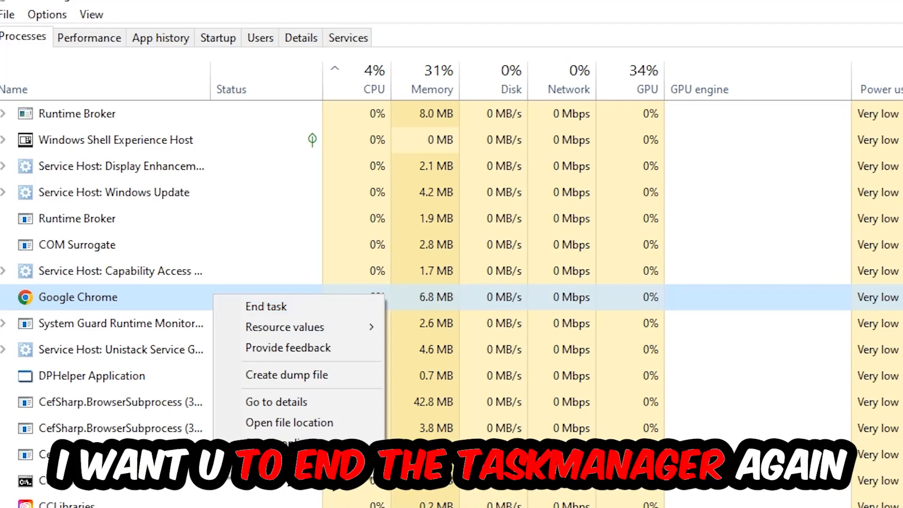
{"action": "left_click", "coordinate": [266, 306]}
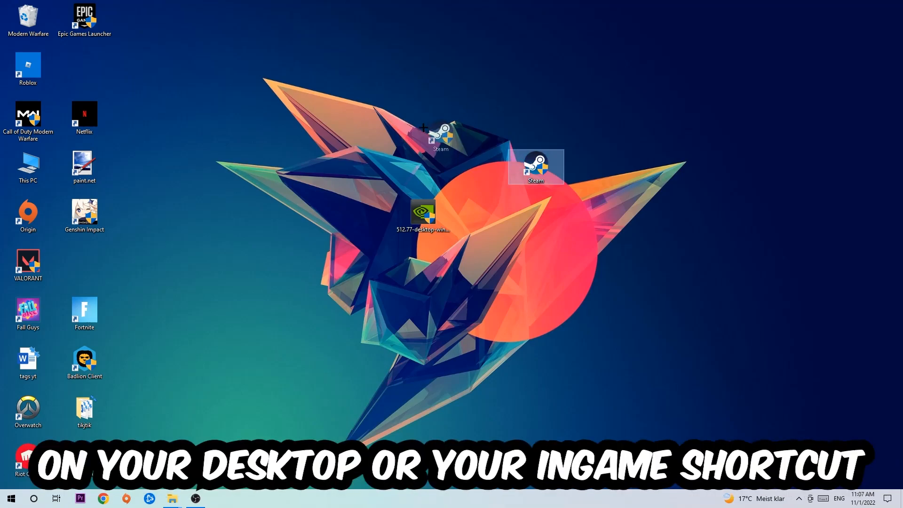
Step: Launch Steam with administrator rights from its desktop shortcut's context menu
{"action": "right_click", "coordinate": [536, 167]}
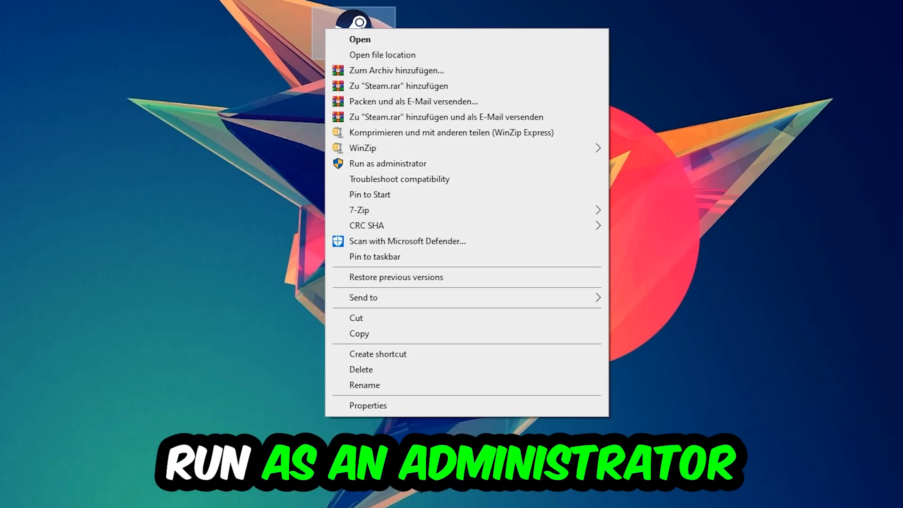
{"action": "left_click", "coordinate": [387, 163]}
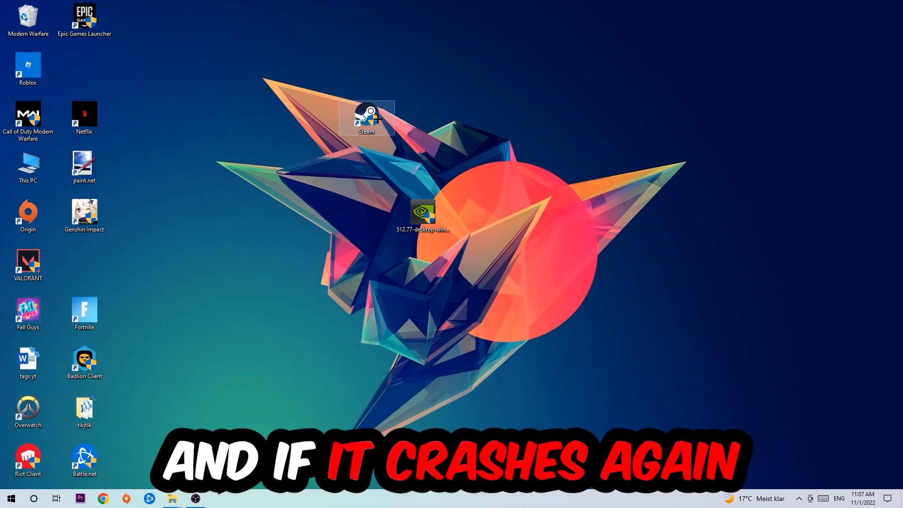
Step: Set the Steam shortcut to Windows 8 compatibility mode and Run as administrator, then apply
{"action": "right_click", "coordinate": [366, 118]}
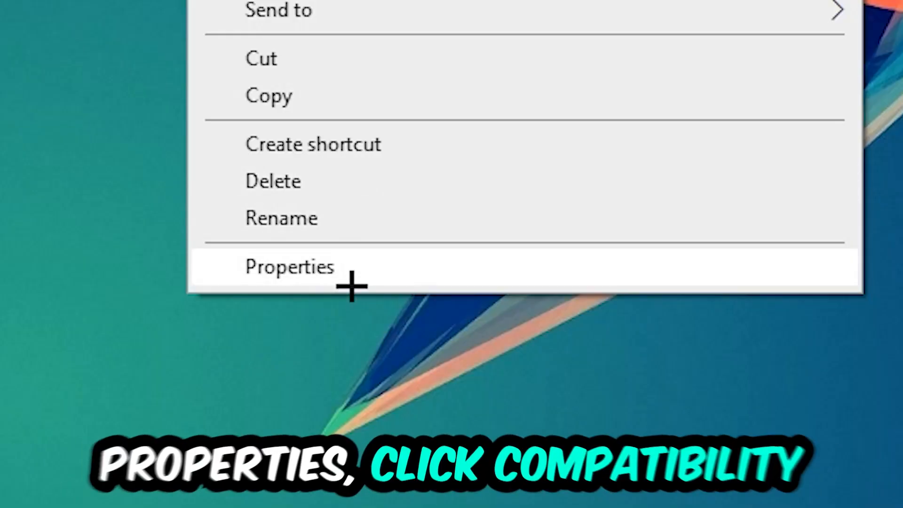
{"action": "left_click", "coordinate": [289, 266]}
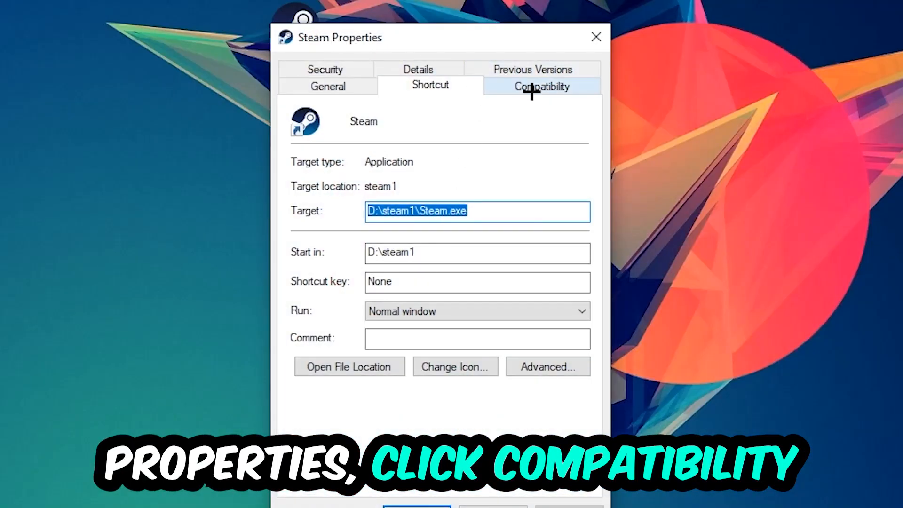
{"action": "left_click", "coordinate": [541, 87]}
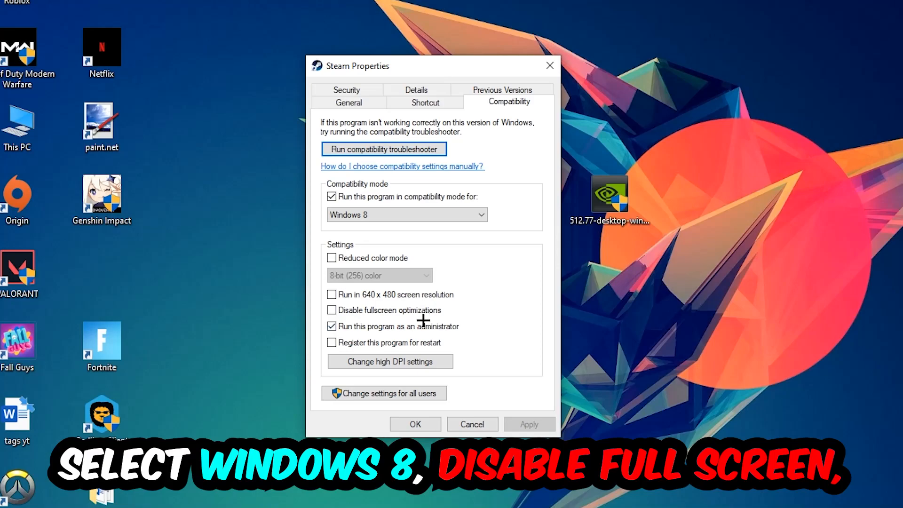
{"action": "mouse_move", "coordinate": [468, 333]}
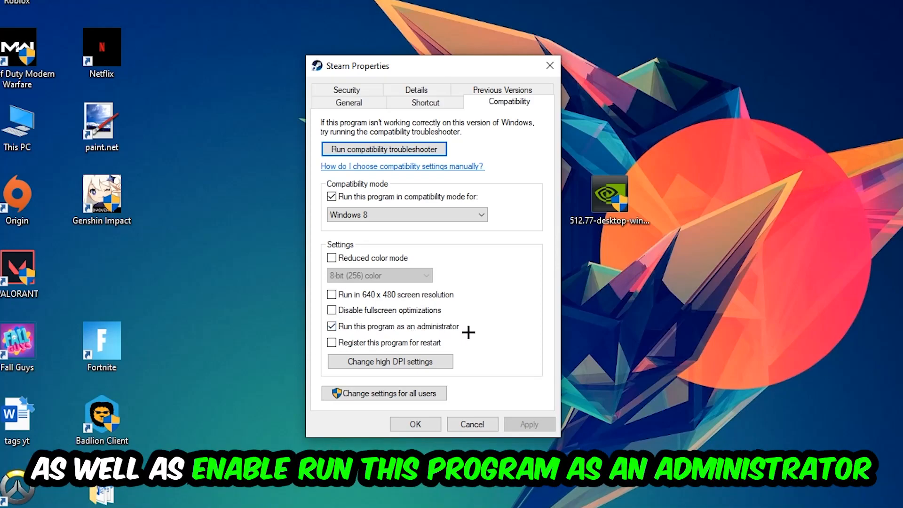
{"action": "left_click", "coordinate": [414, 423]}
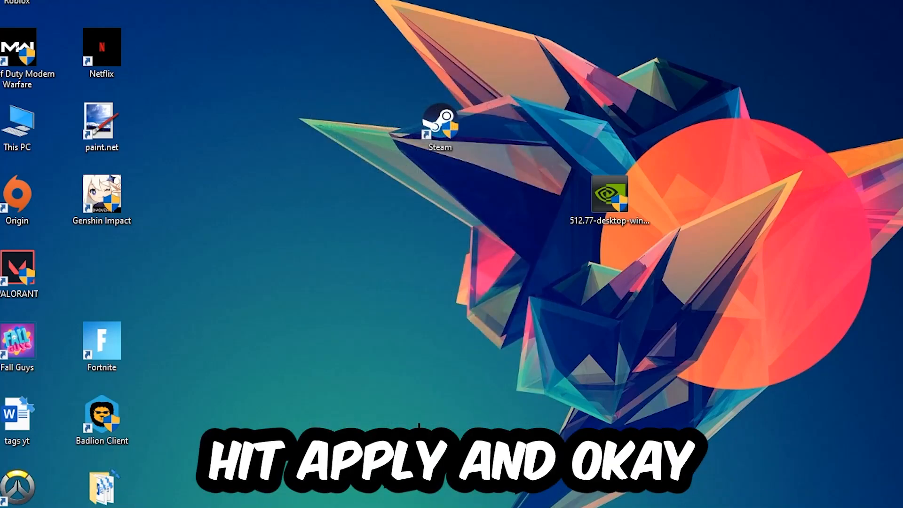